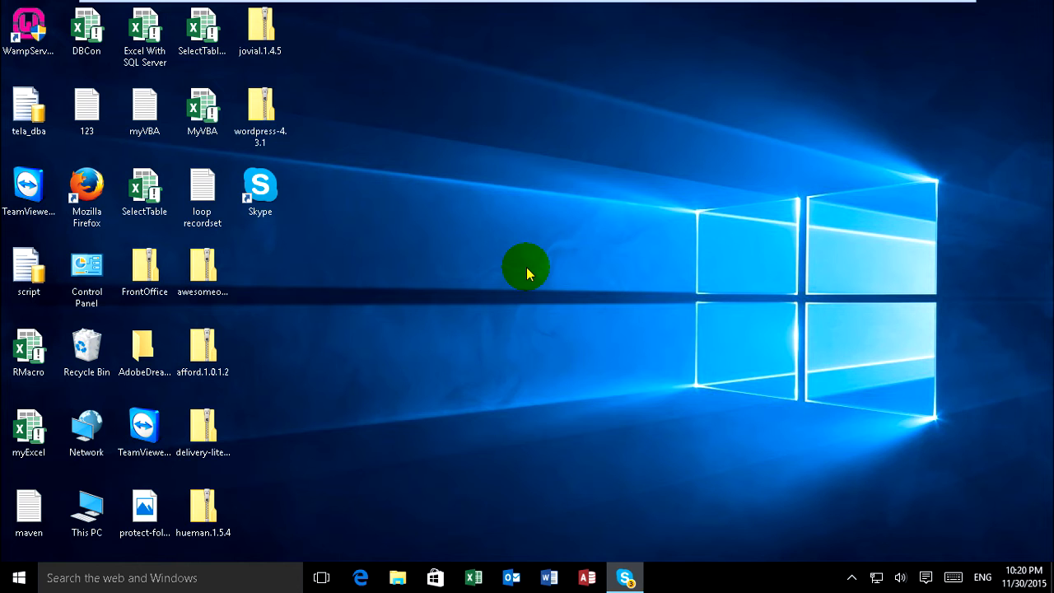
pyautogui.moveTo(564, 301)
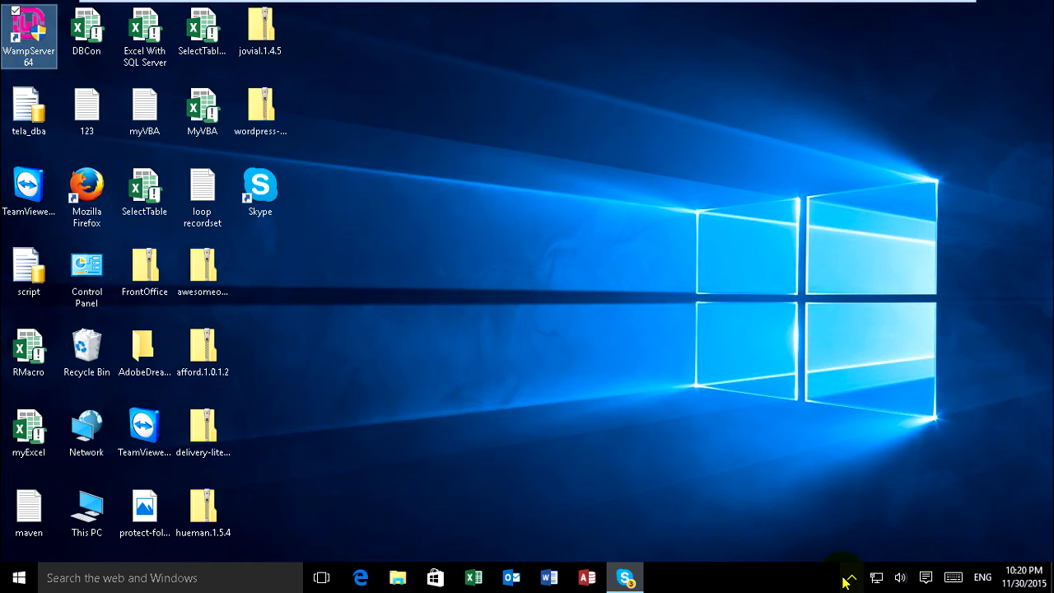
# Reveal the hidden tray icons to reach the WampServer menu.
pyautogui.click(852, 487)
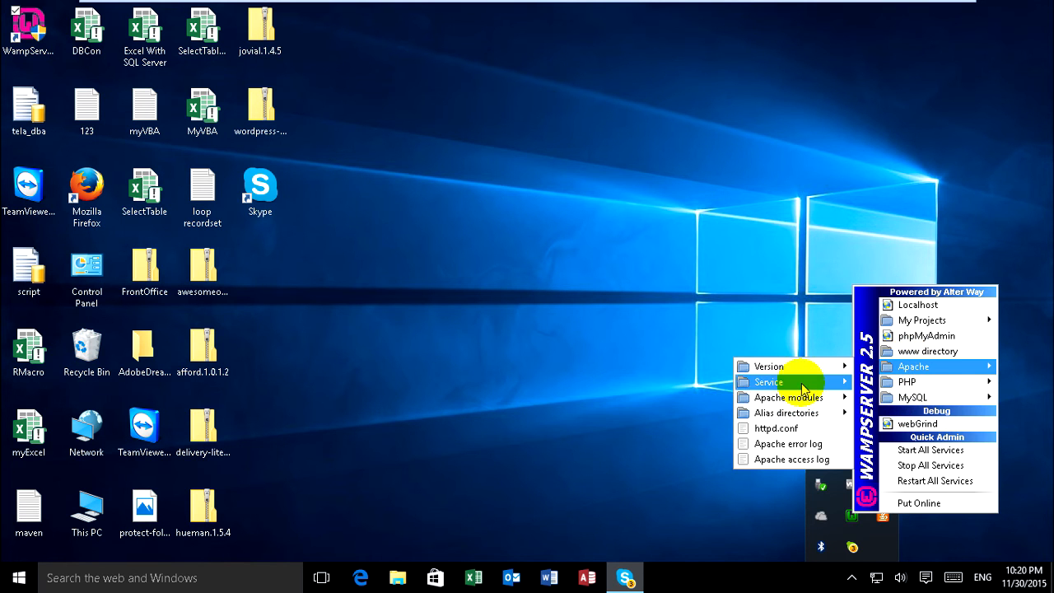
pyautogui.moveTo(768, 381)
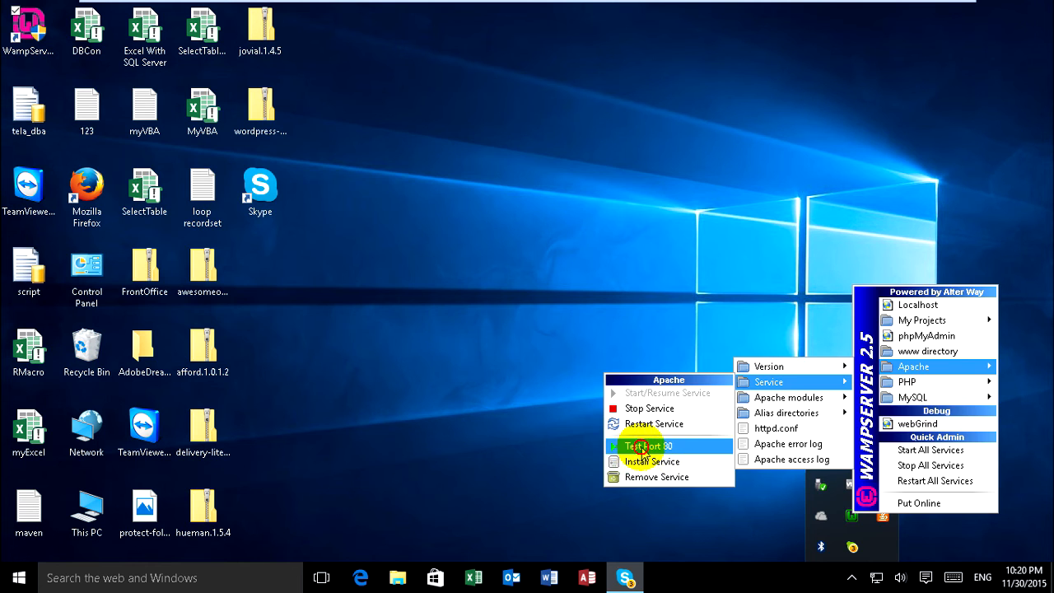
# Run Test Port 80, which reports an unidentified user (possibly Skype), and close the console.
pyautogui.click(647, 446)
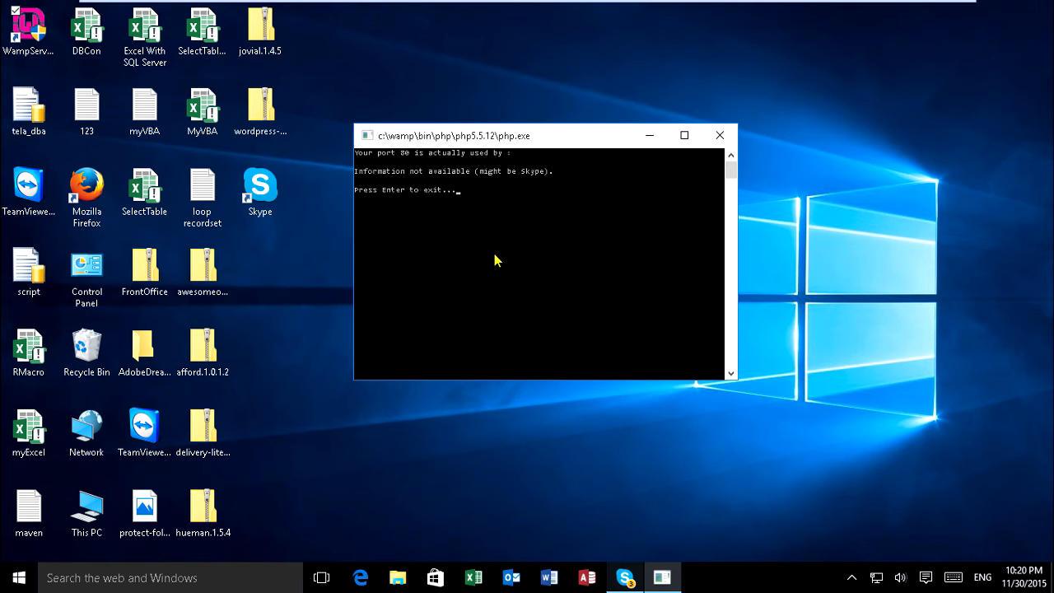
pyautogui.moveTo(494, 237)
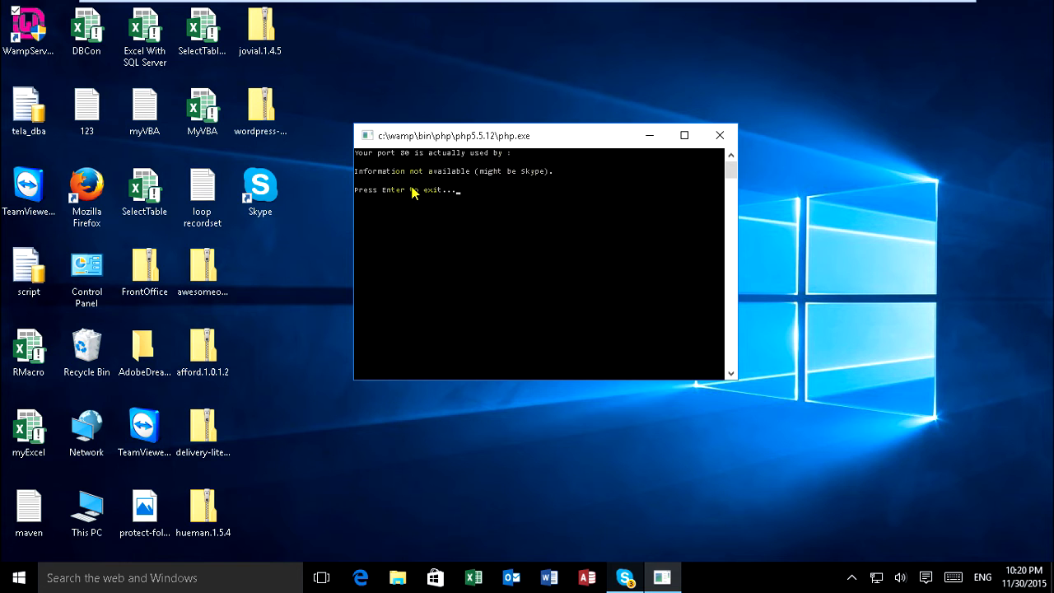
pyautogui.moveTo(526, 184)
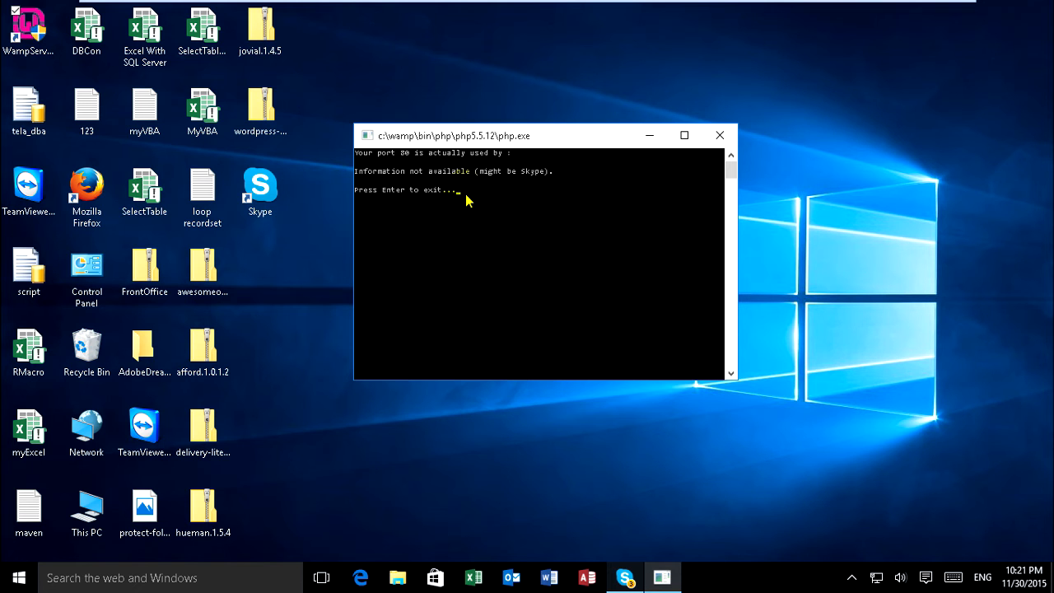
pyautogui.press('enter')
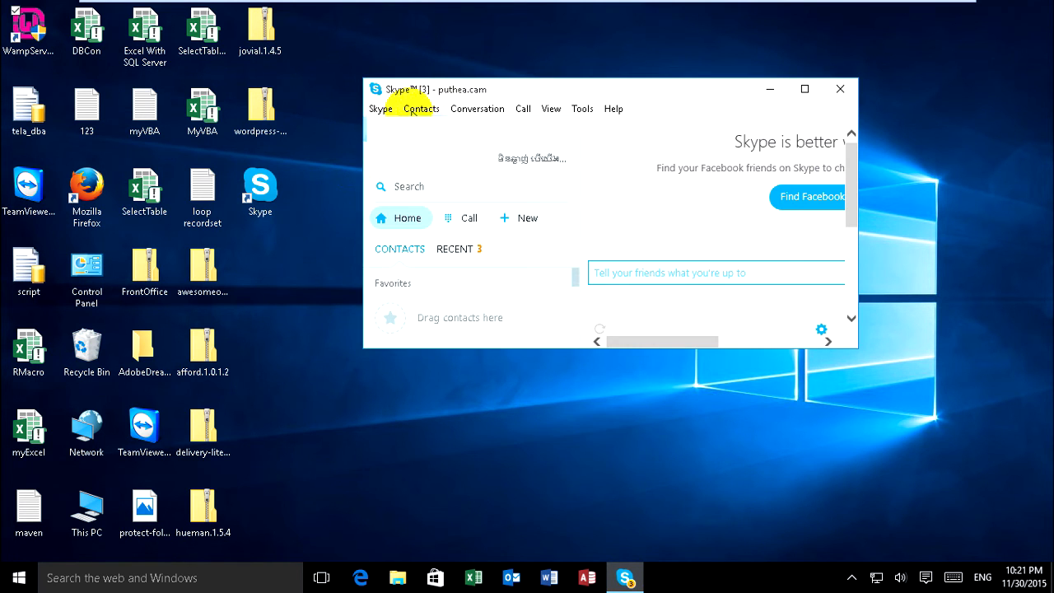
# Go to Skype's Tools > Options > Advanced > Connection settings.
pyautogui.click(582, 107)
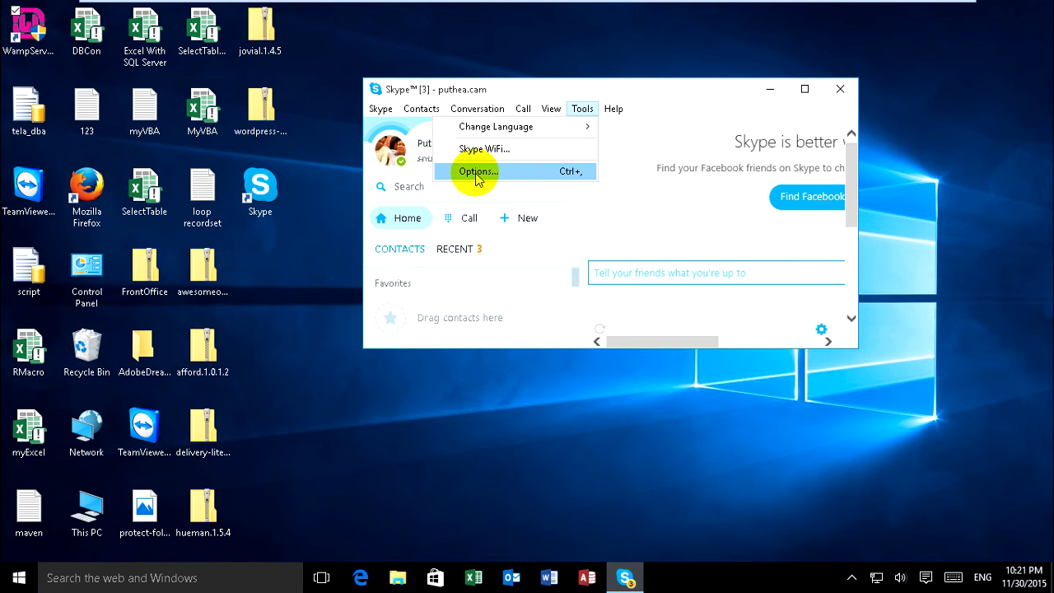
pyautogui.click(477, 171)
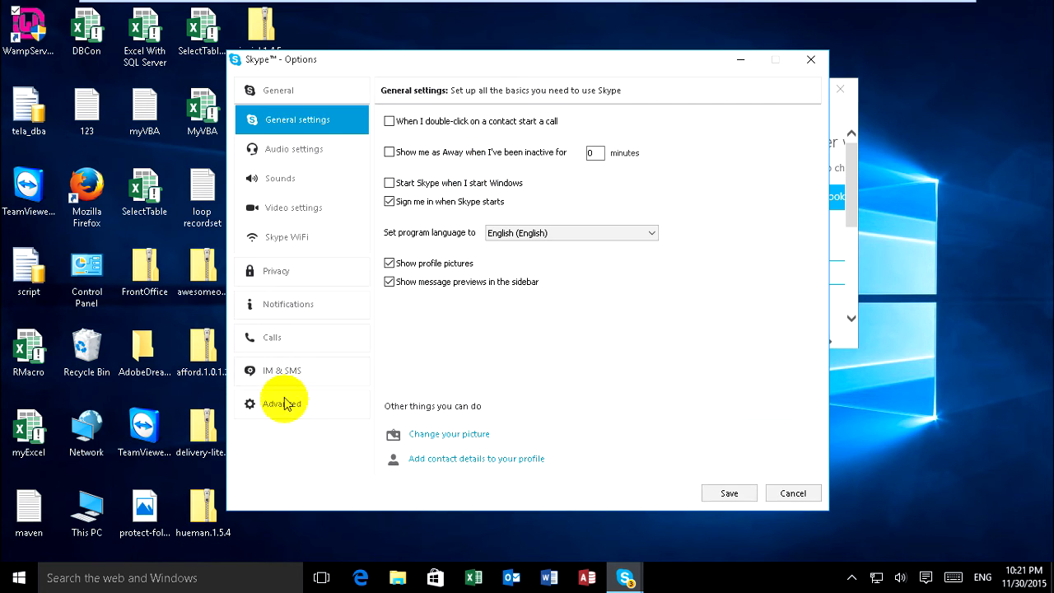
pyautogui.click(281, 402)
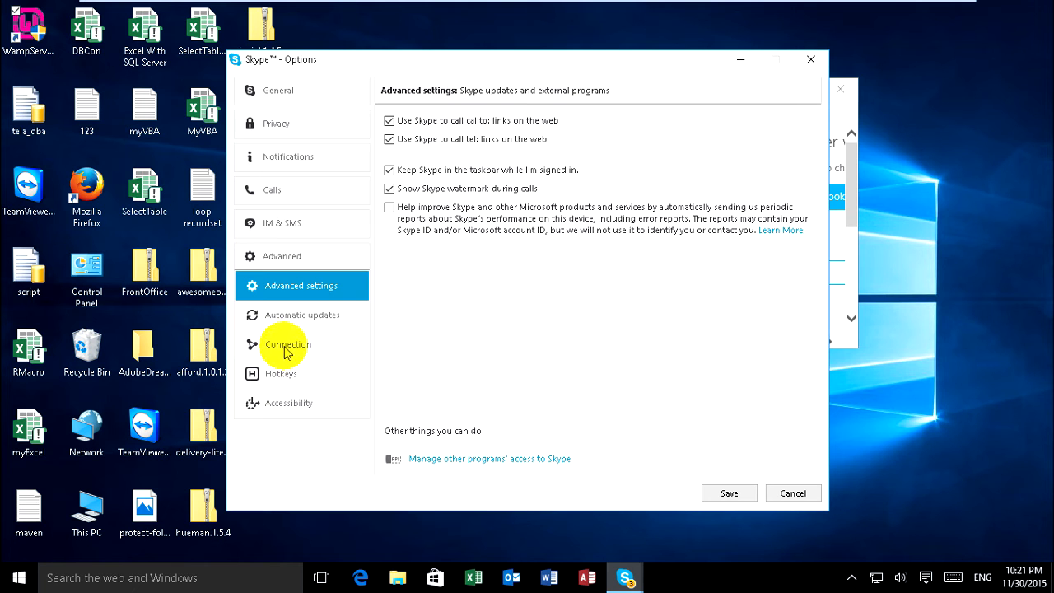
pyautogui.click(288, 345)
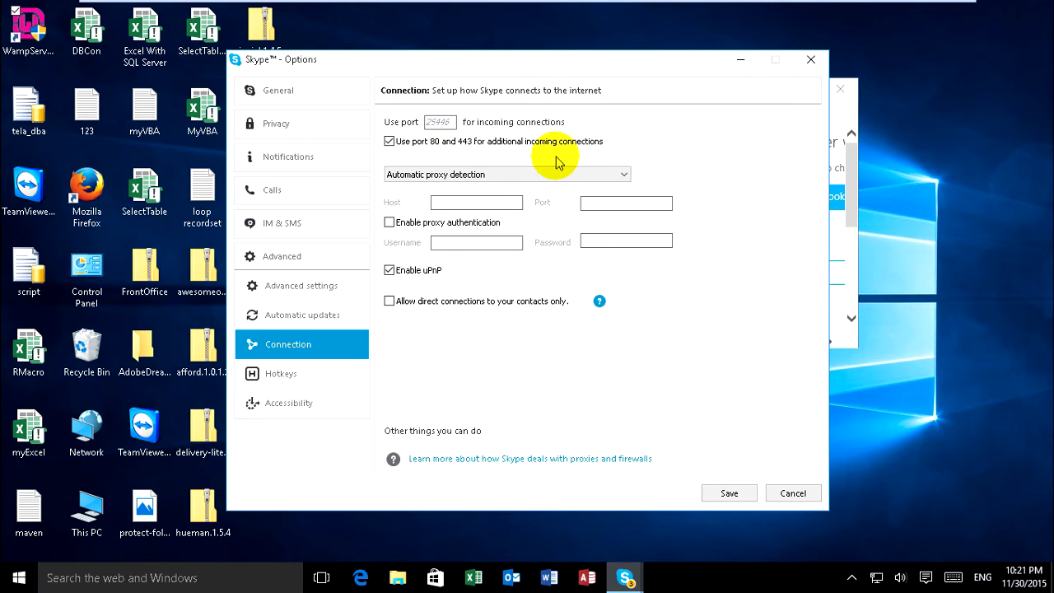
pyautogui.moveTo(388, 142)
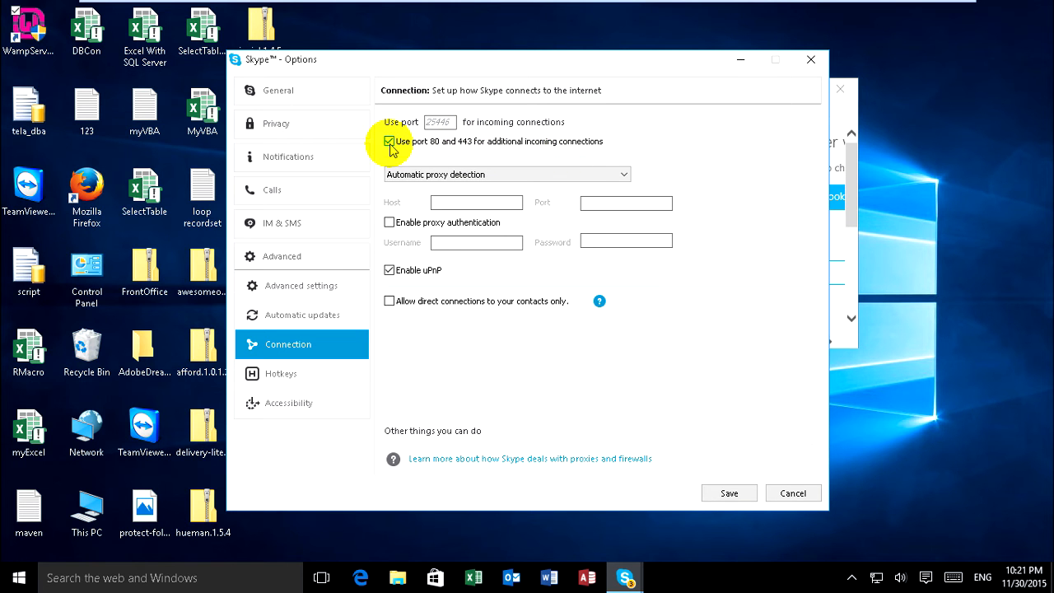
# Uncheck 'Use port 80 and 443 for additional incoming connections', save and acknowledge the restart notice.
pyautogui.click(388, 141)
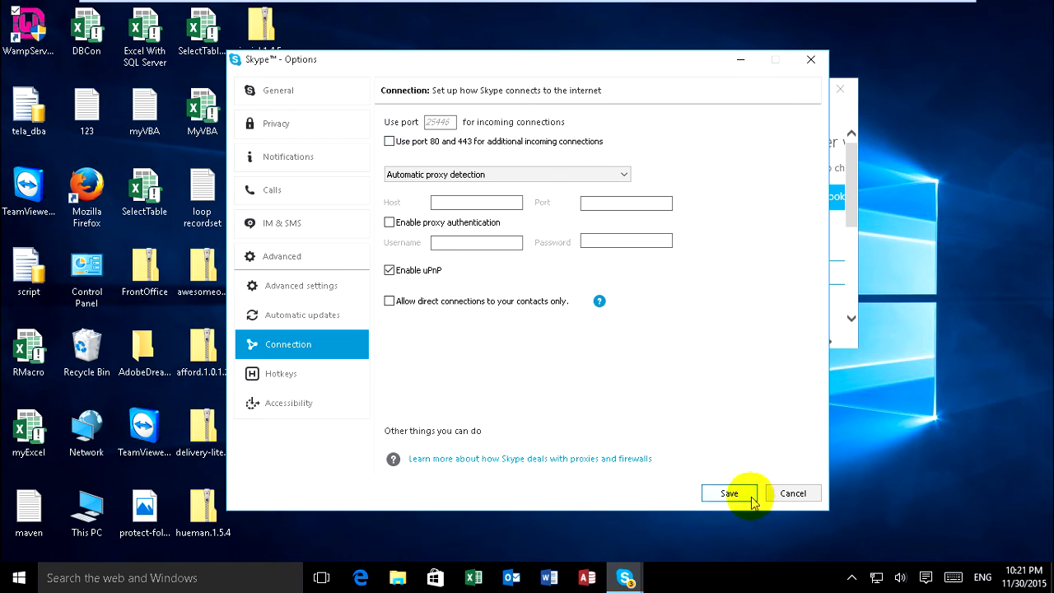
pyautogui.click(728, 492)
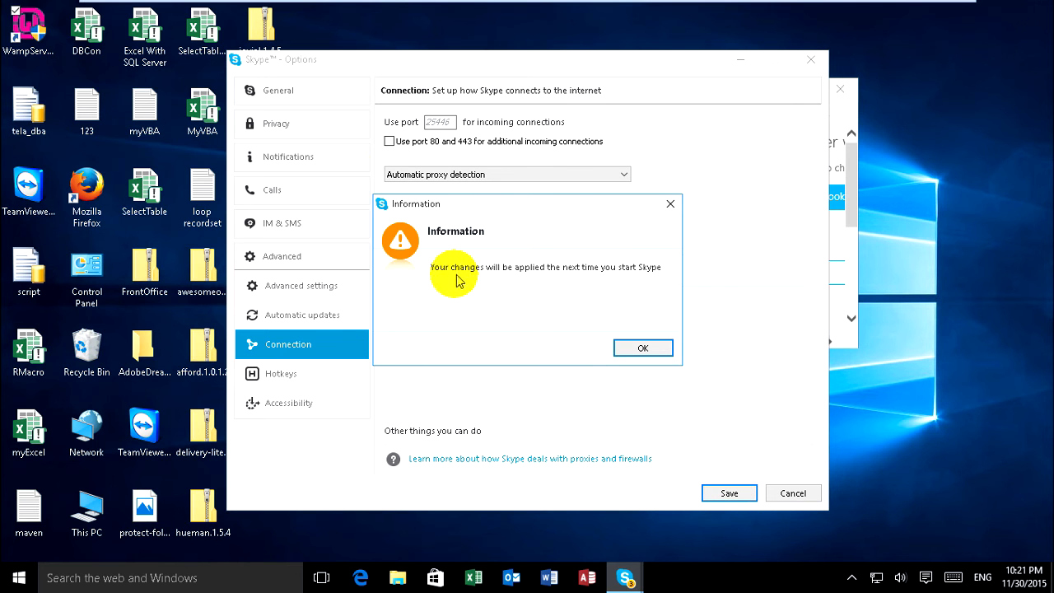
pyautogui.moveTo(588, 291)
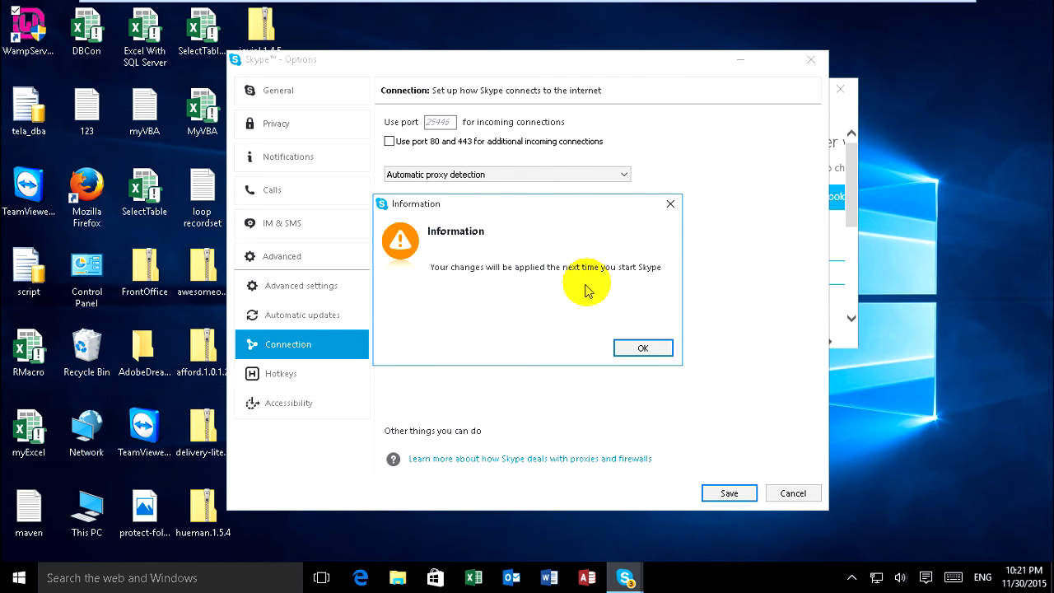
pyautogui.click(642, 348)
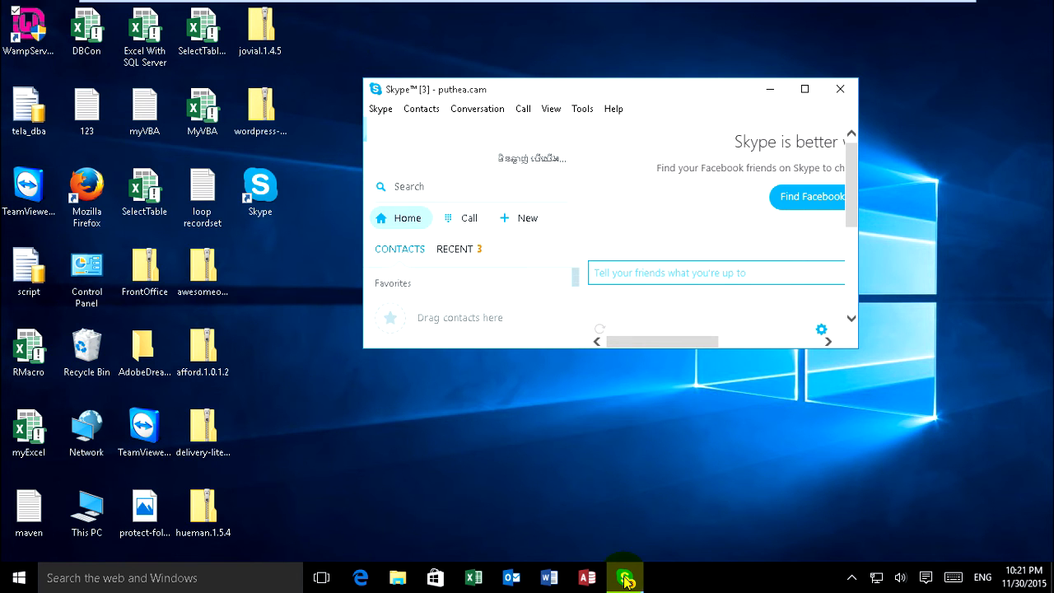
# Quit Skype from its taskbar icon and confirm the Quit dialog.
pyautogui.rightClick(624, 576)
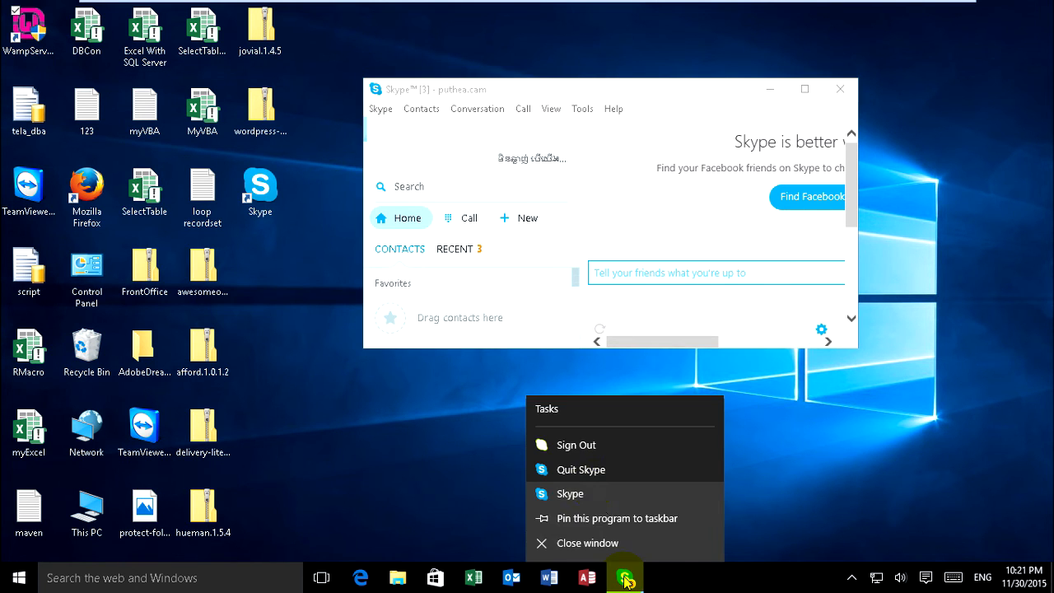
pyautogui.click(491, 392)
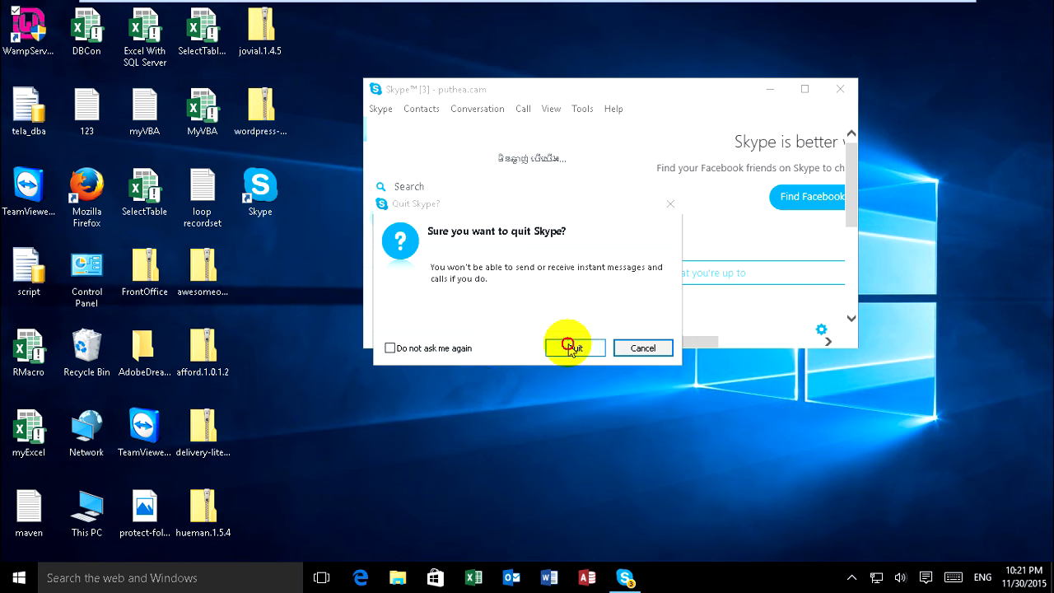
pyautogui.click(574, 347)
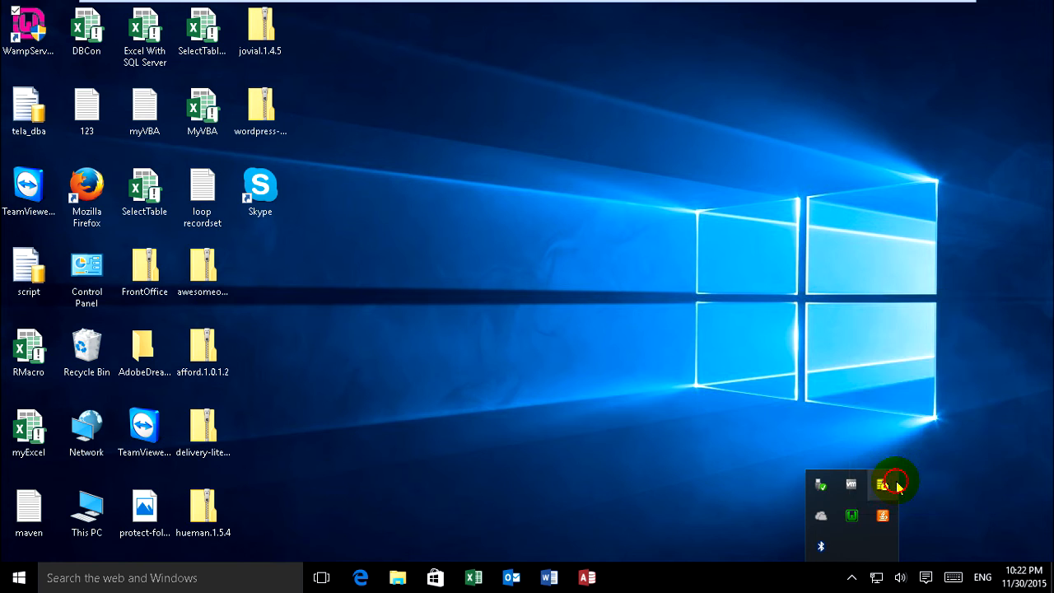
pyautogui.moveTo(851, 516)
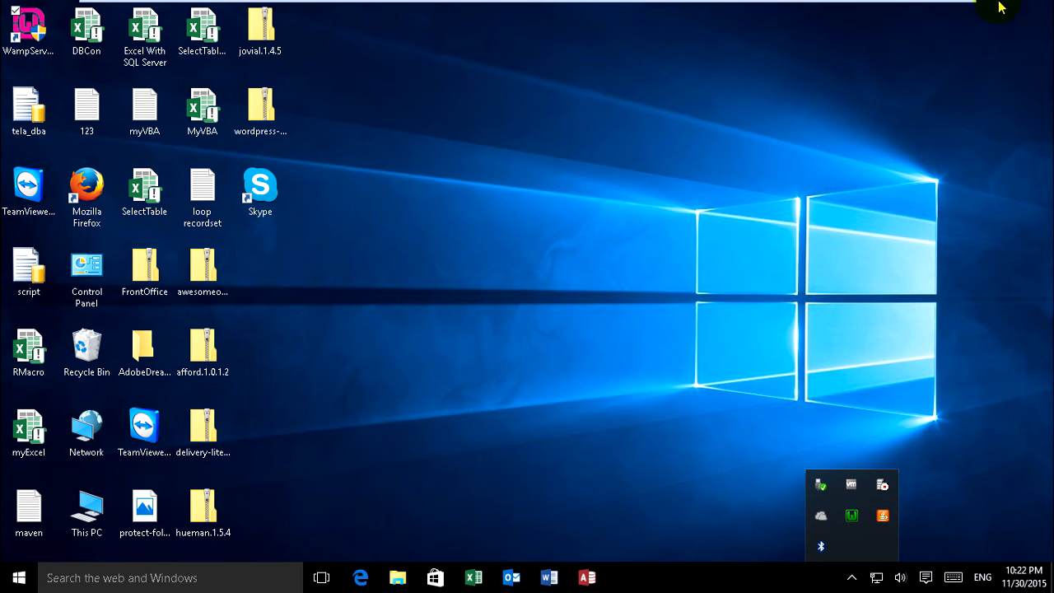
# Run Test Port 80 again, which now reports Apache/2.4.9 with PHP 5.5.12.
pyautogui.click(863, 490)
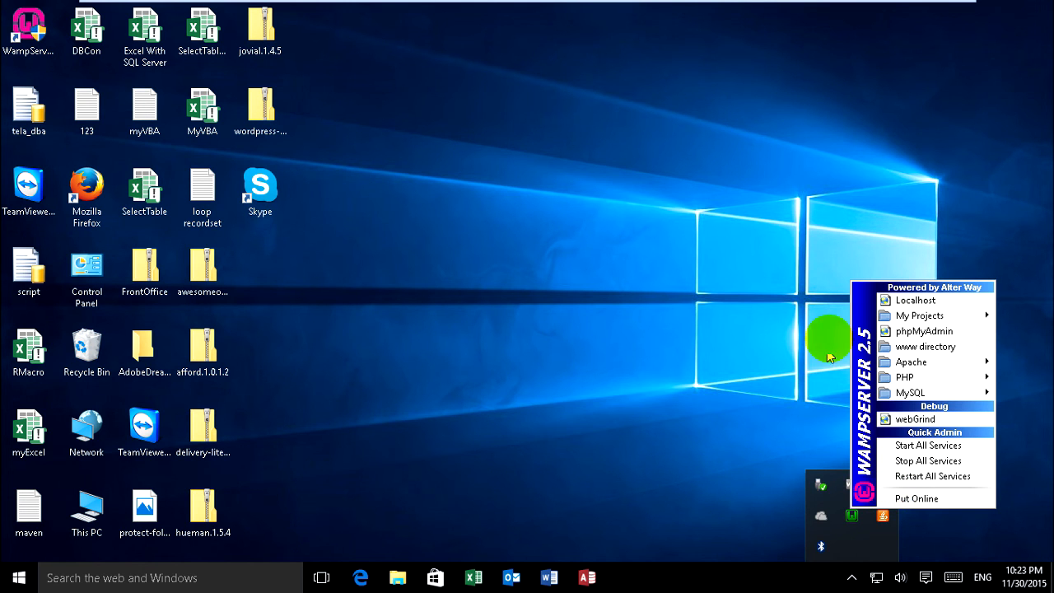
pyautogui.moveTo(912, 361)
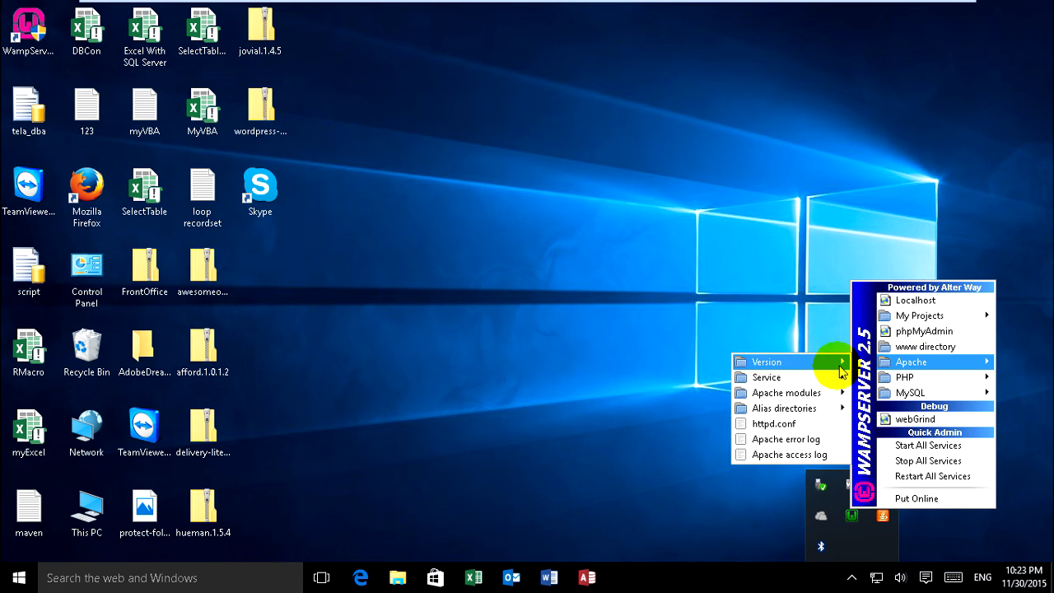
pyautogui.moveTo(765, 377)
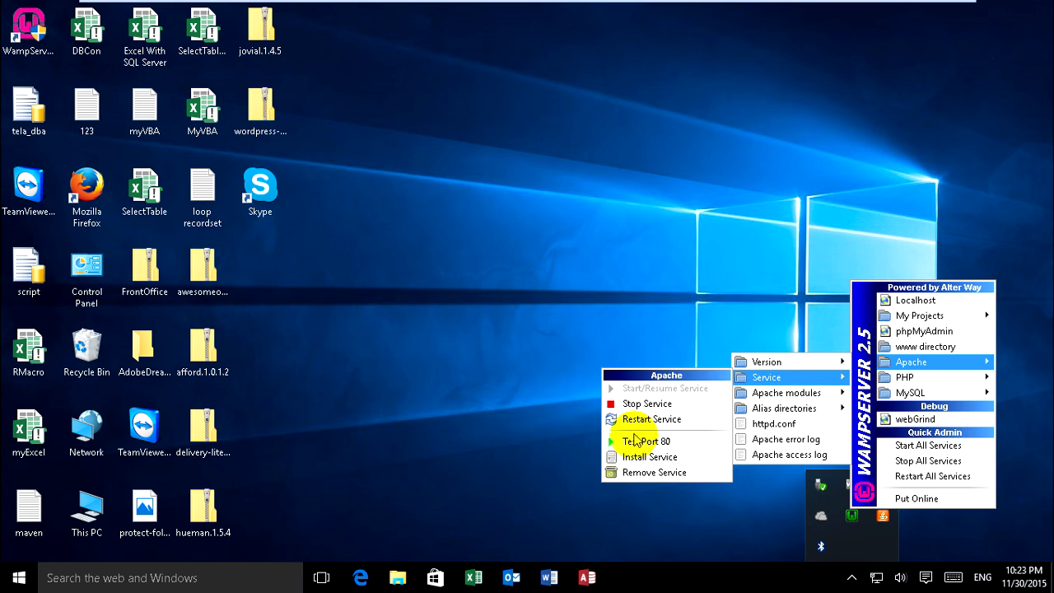
pyautogui.click(645, 440)
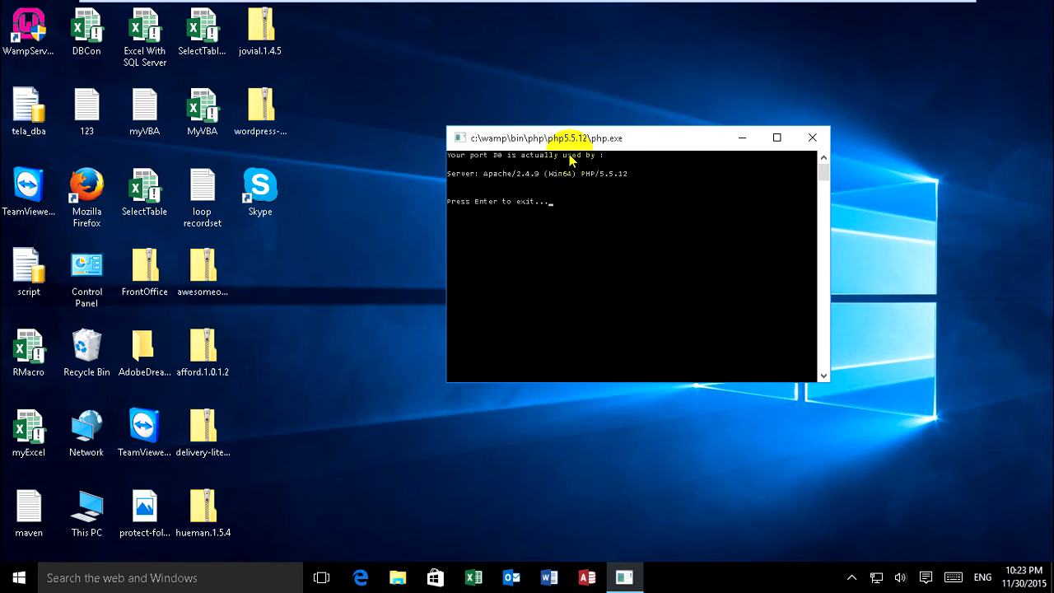
pyautogui.moveTo(481, 188)
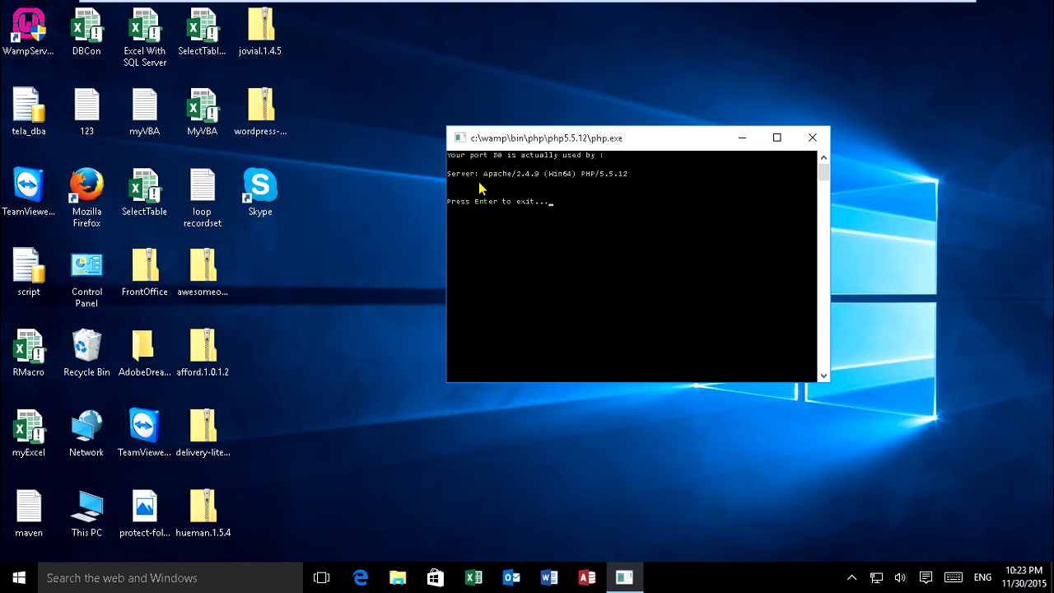
pyautogui.moveTo(583, 181)
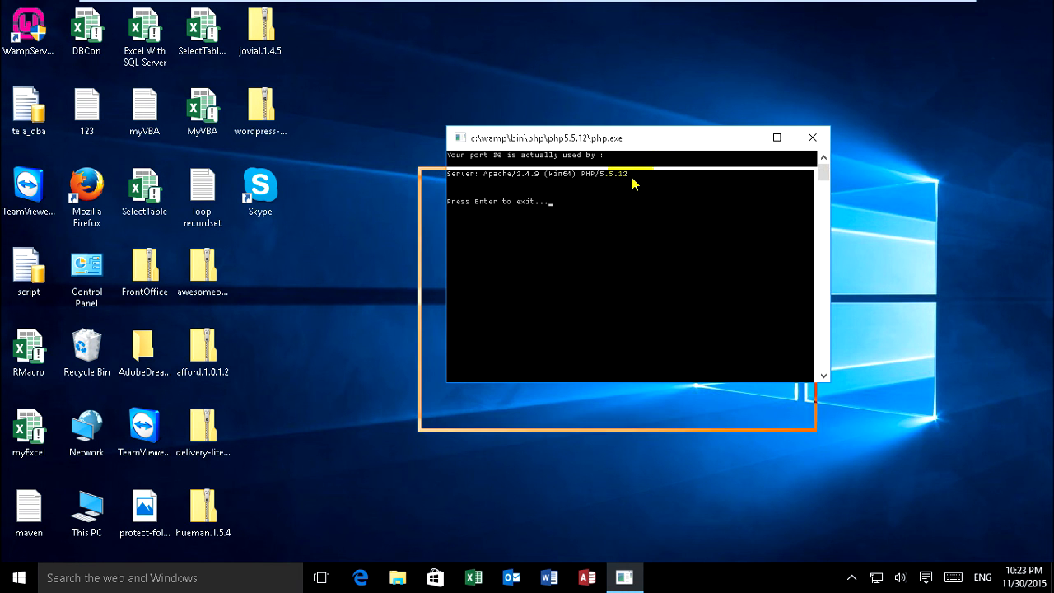
pyautogui.moveTo(630, 138); pyautogui.dragTo(607, 171)
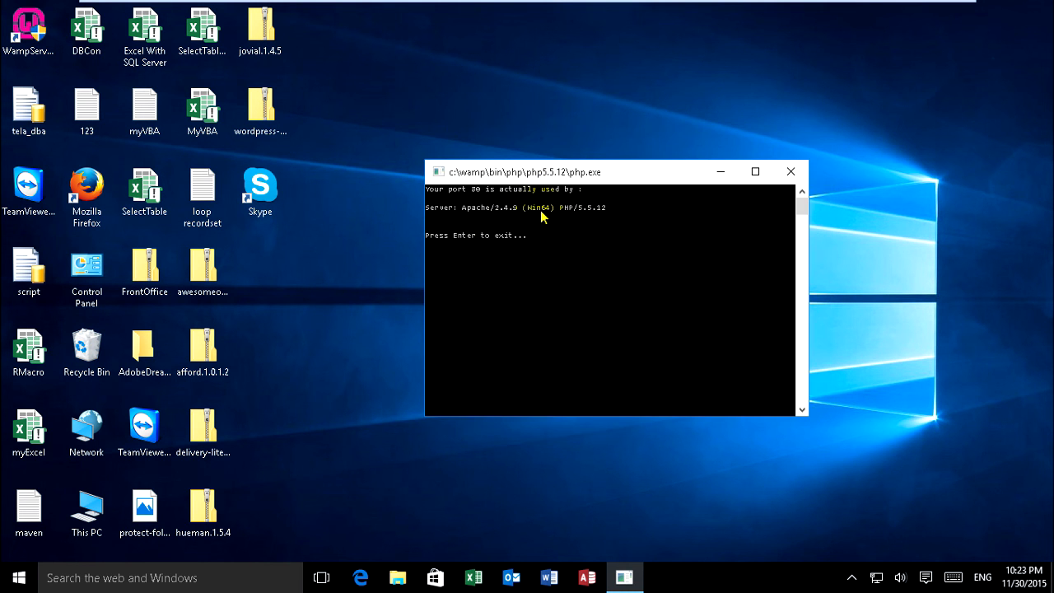
pyautogui.moveTo(556, 313)
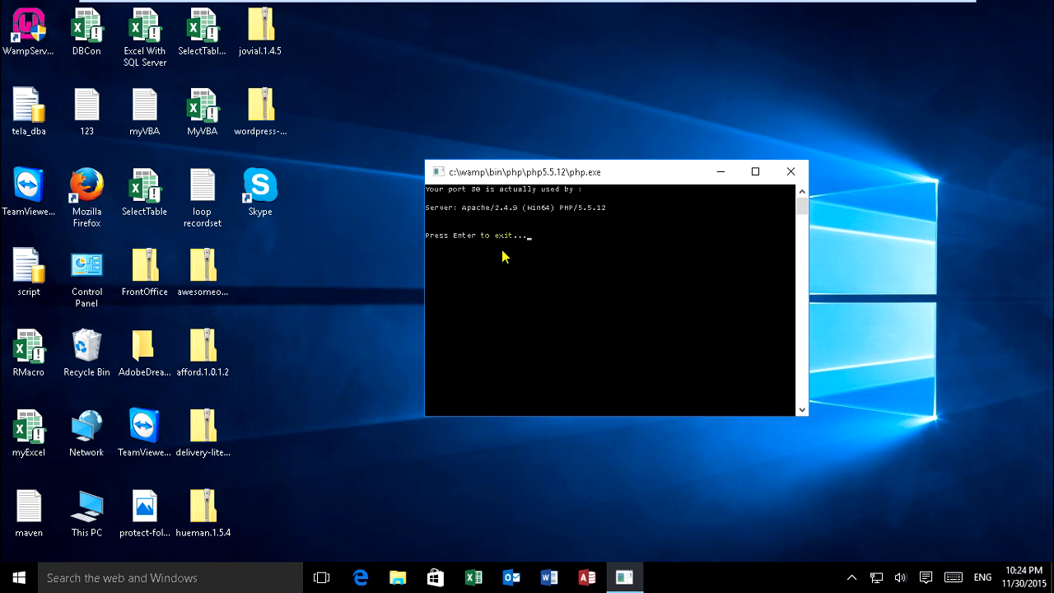
pyautogui.moveTo(666, 269)
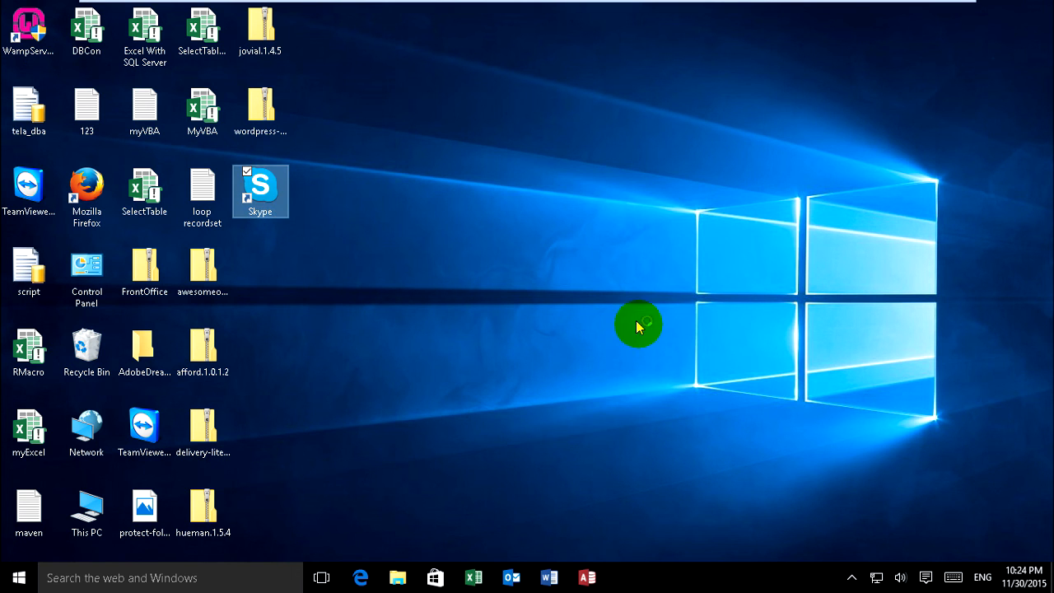
pyautogui.moveTo(650, 347)
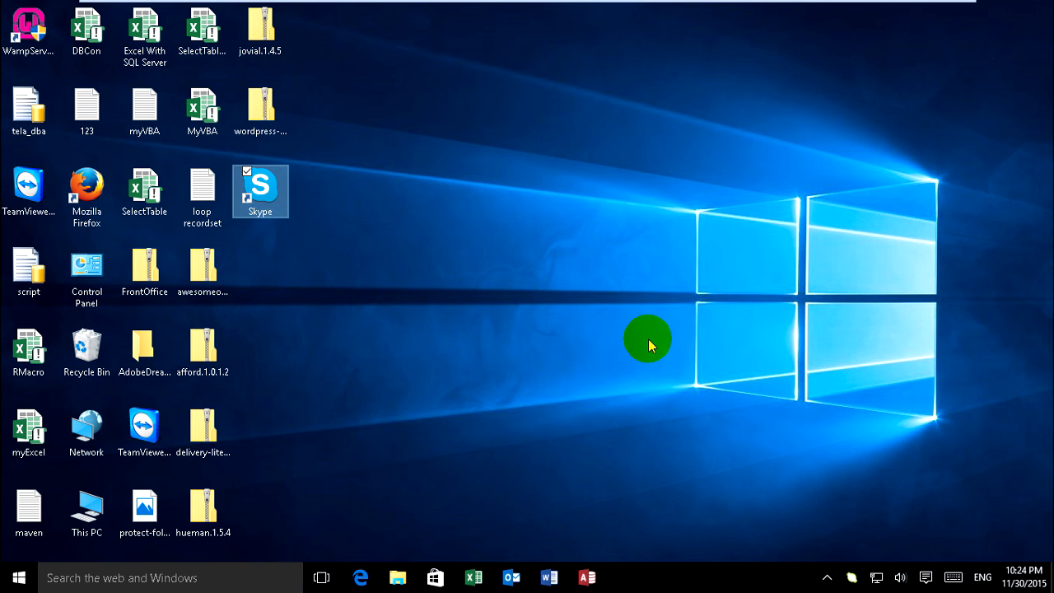
# Relaunch Skype from its desktop shortcut and bring up the WampServer menu.
pyautogui.doubleClick(260, 188)
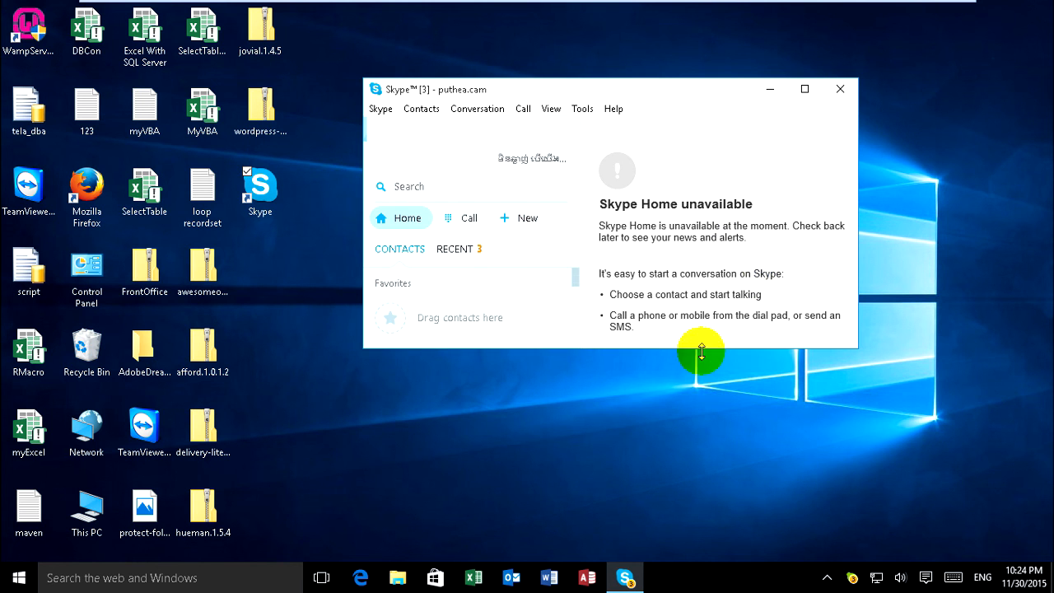
pyautogui.moveTo(871, 564)
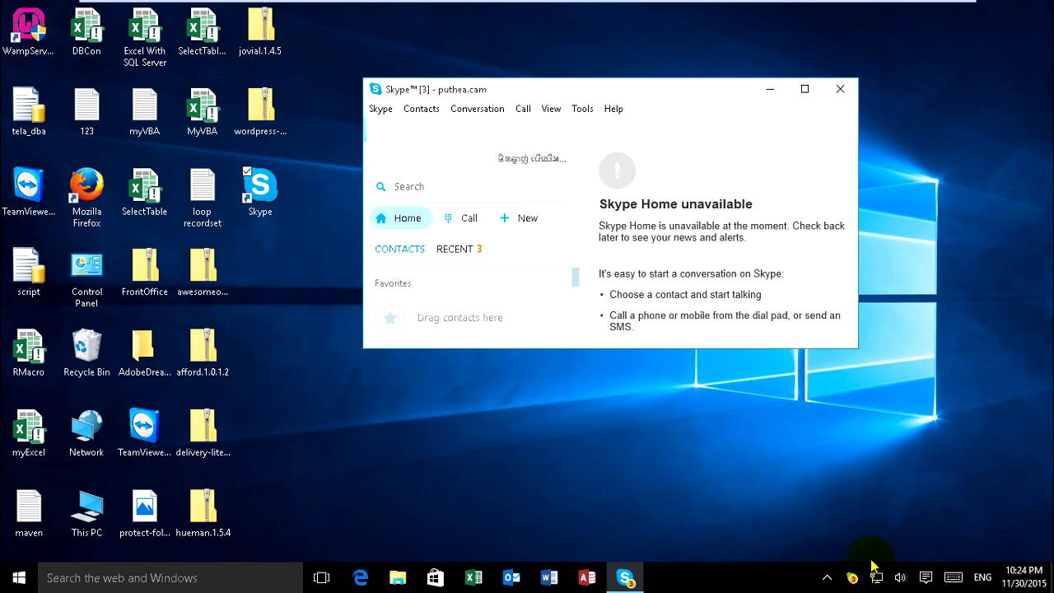
pyautogui.click(848, 517)
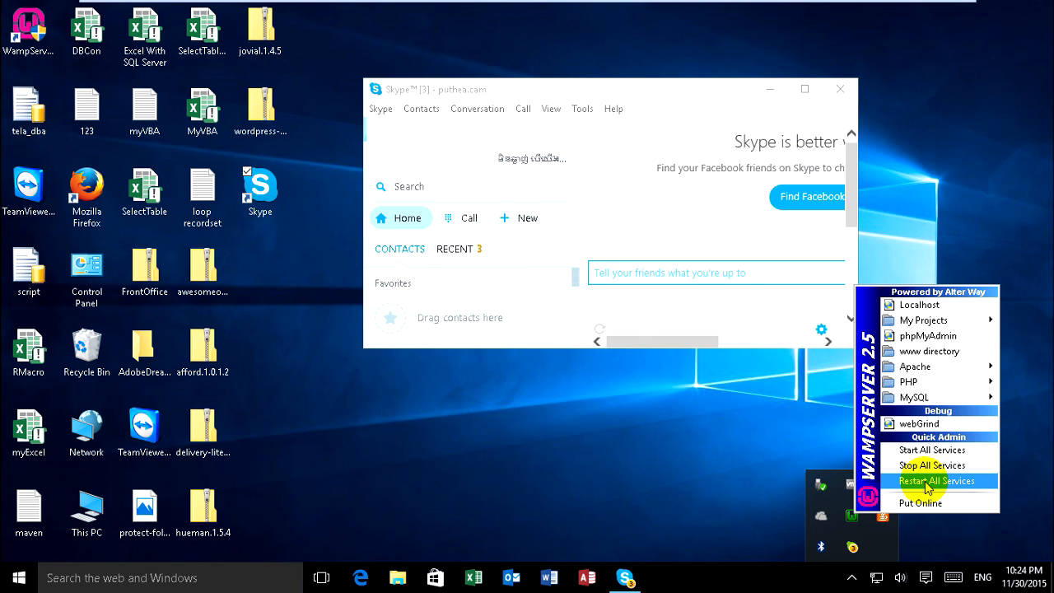
# Show Skype's Connection options with ports 80/443 unchecked, then return to the WampServer menu.
pyautogui.click(935, 480)
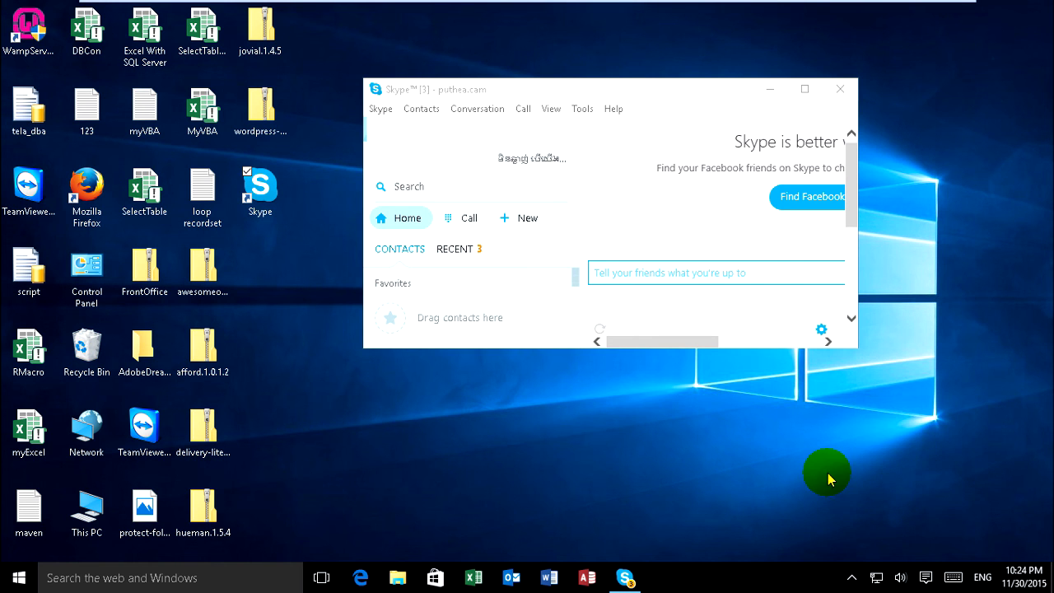
pyautogui.moveTo(852, 579)
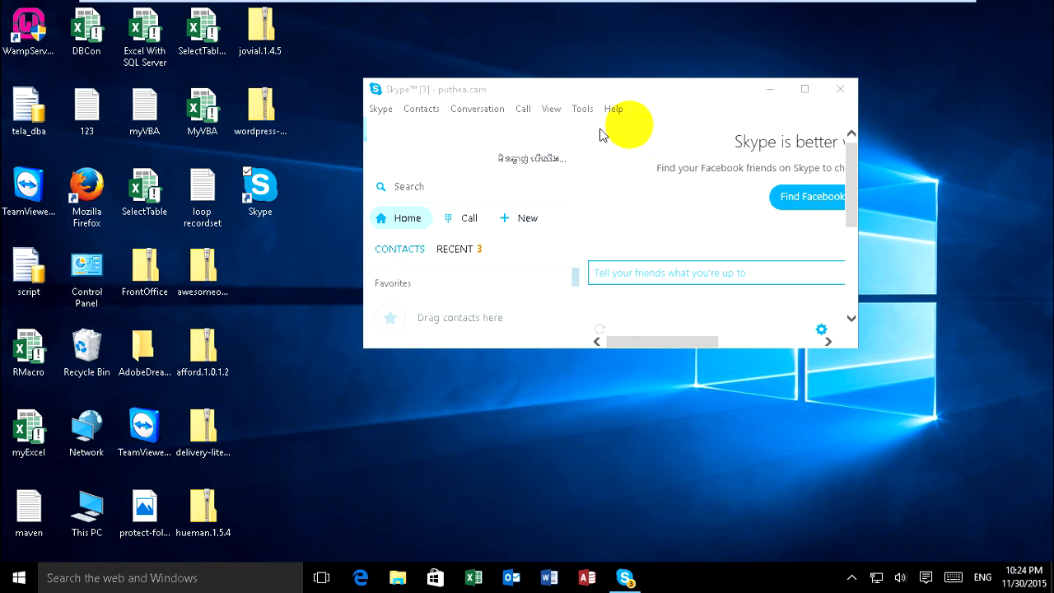
pyautogui.moveTo(565, 162)
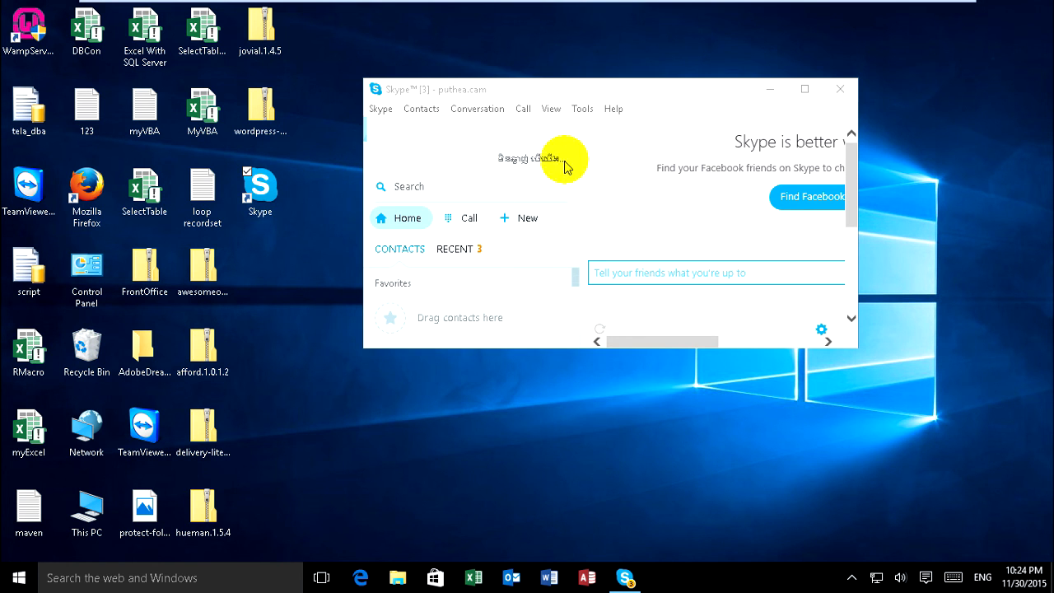
pyautogui.moveTo(603, 128)
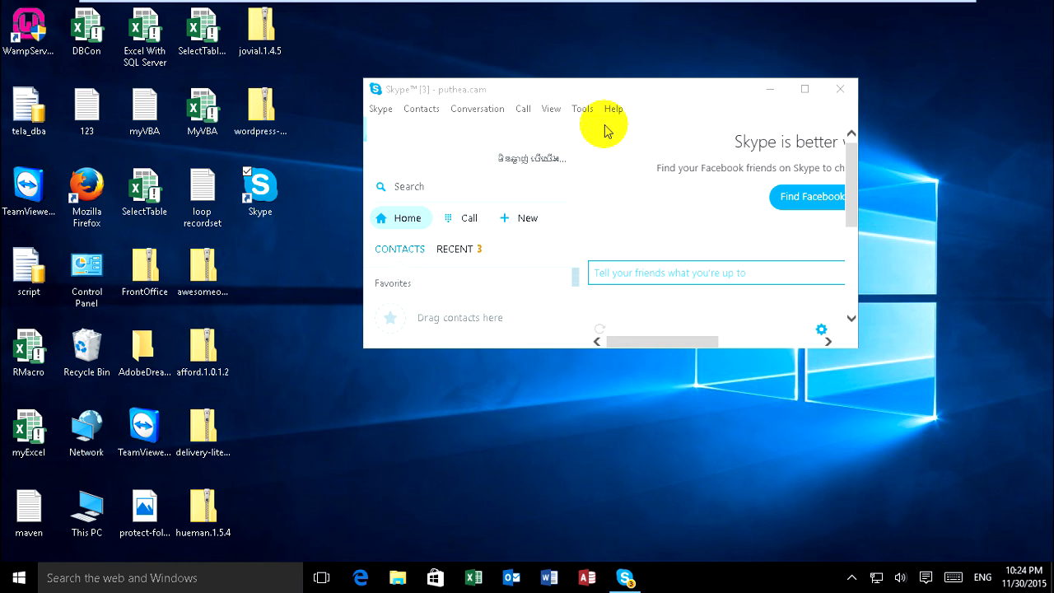
pyautogui.moveTo(579, 167)
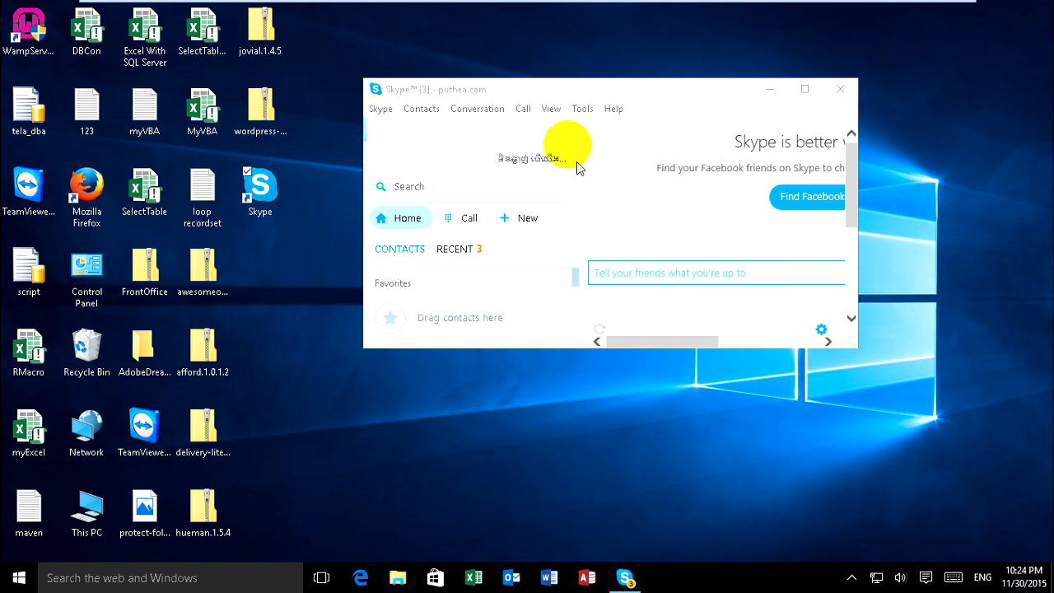
pyautogui.moveTo(469, 205)
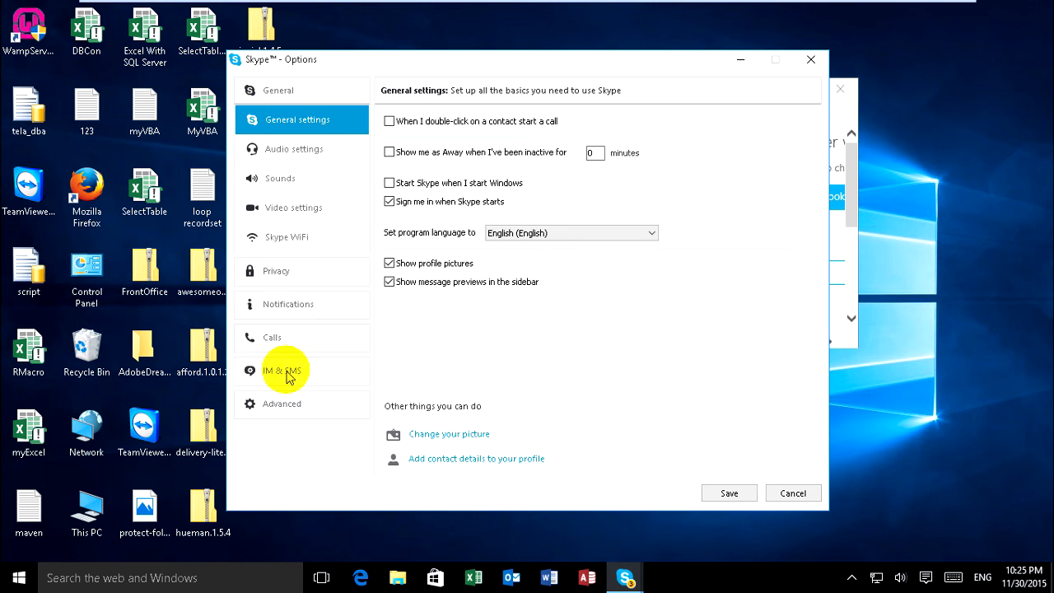
pyautogui.click(288, 344)
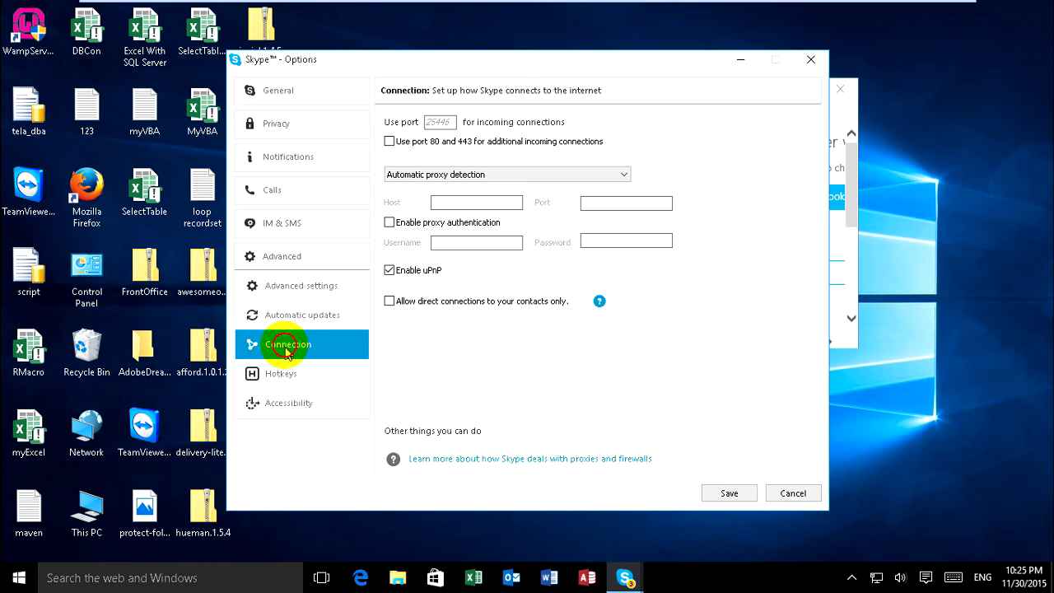
pyautogui.moveTo(552, 94)
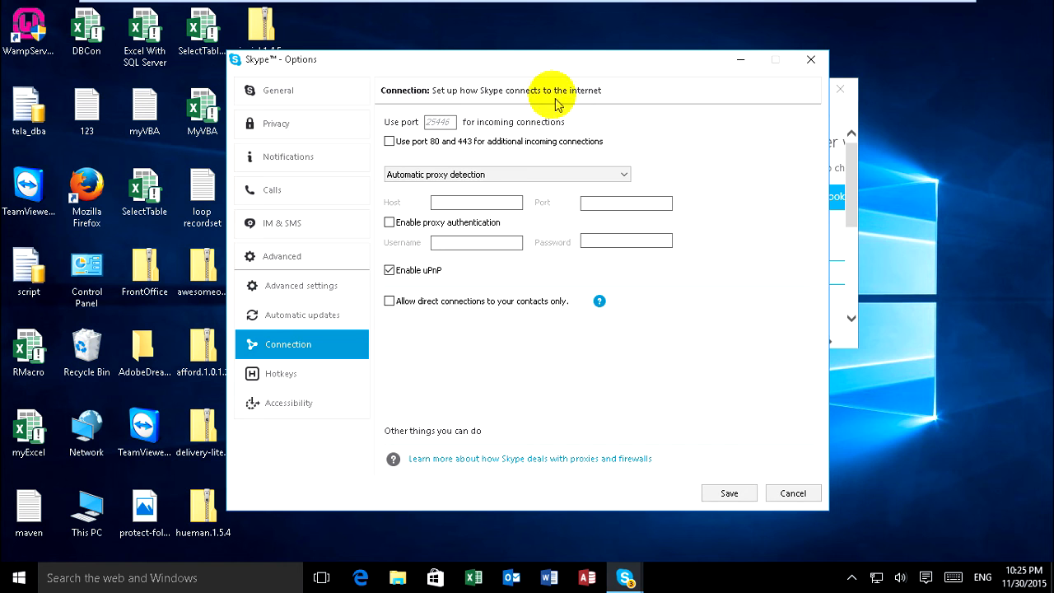
pyautogui.click(860, 499)
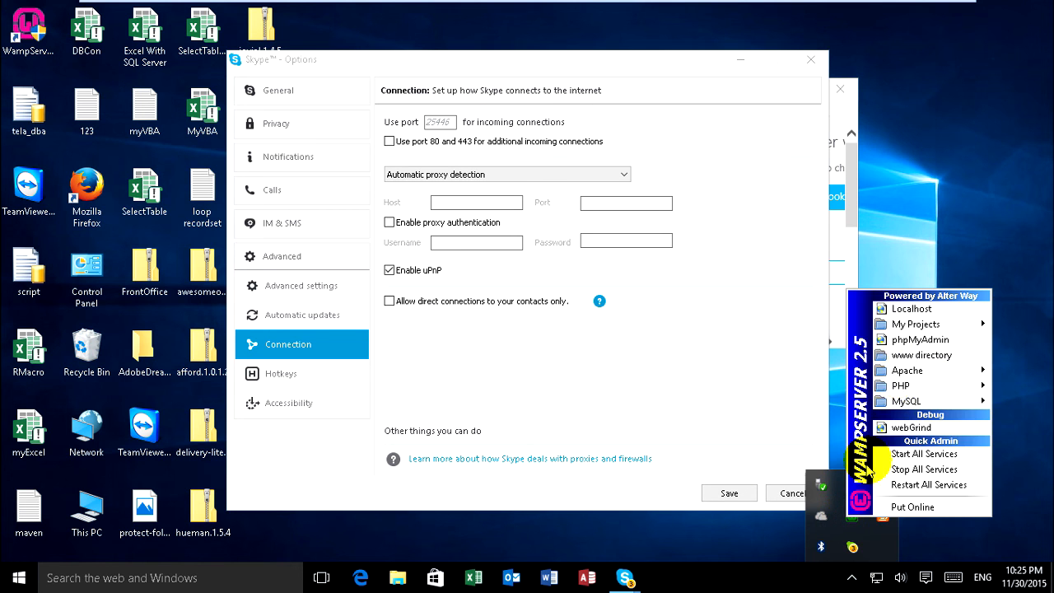
pyautogui.moveTo(906, 370)
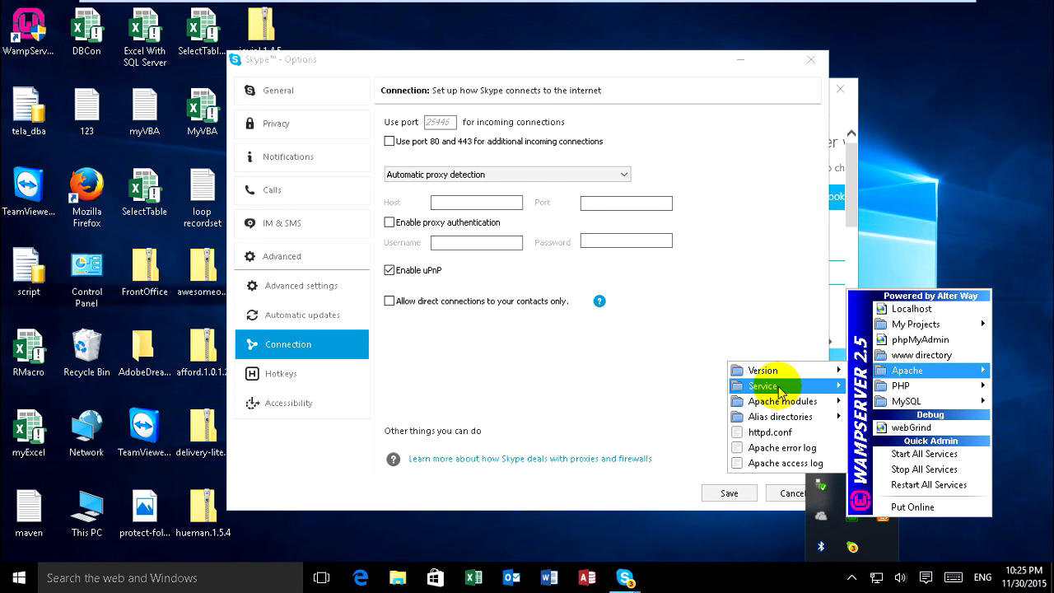
# Rerun Test Port 80 with Skype open, reporting Apache/2.4.9 with PHP 5.5.12.
pyautogui.click(761, 369)
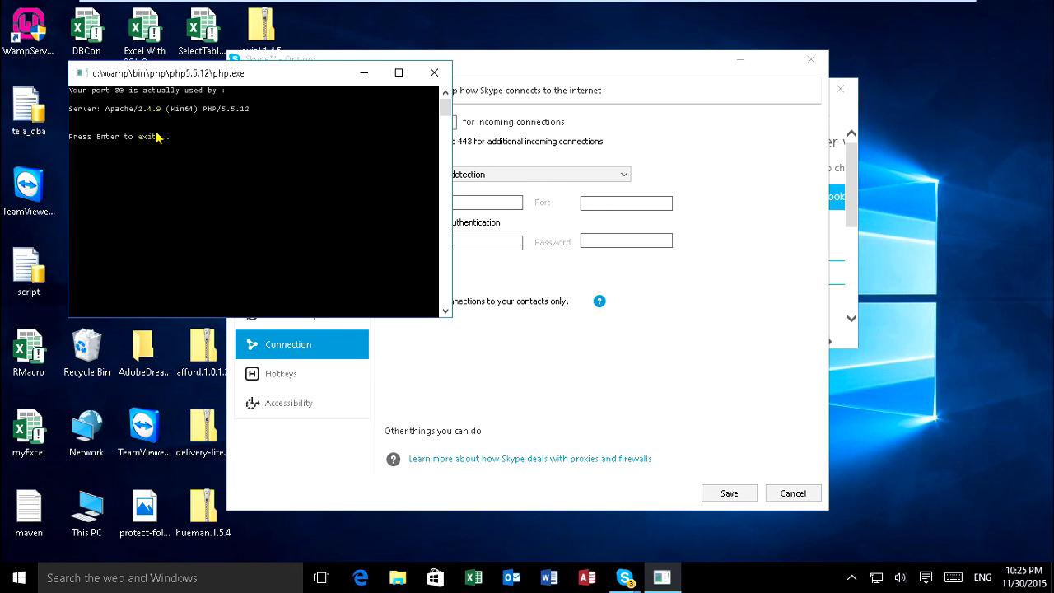